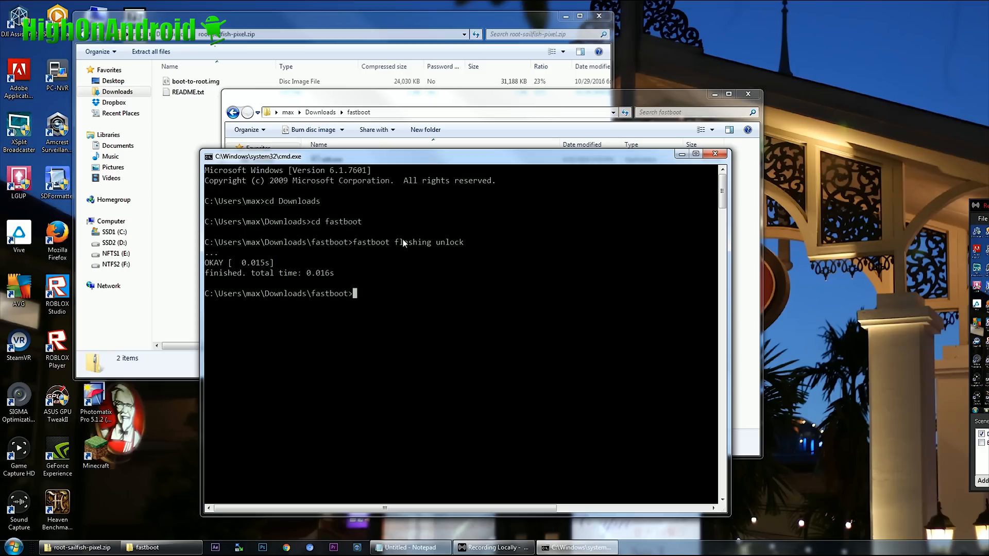
# Enter 'fastboot boot boot-to-root.img' at the fastboot folder prompt without running it.
pyautogui.write('f')
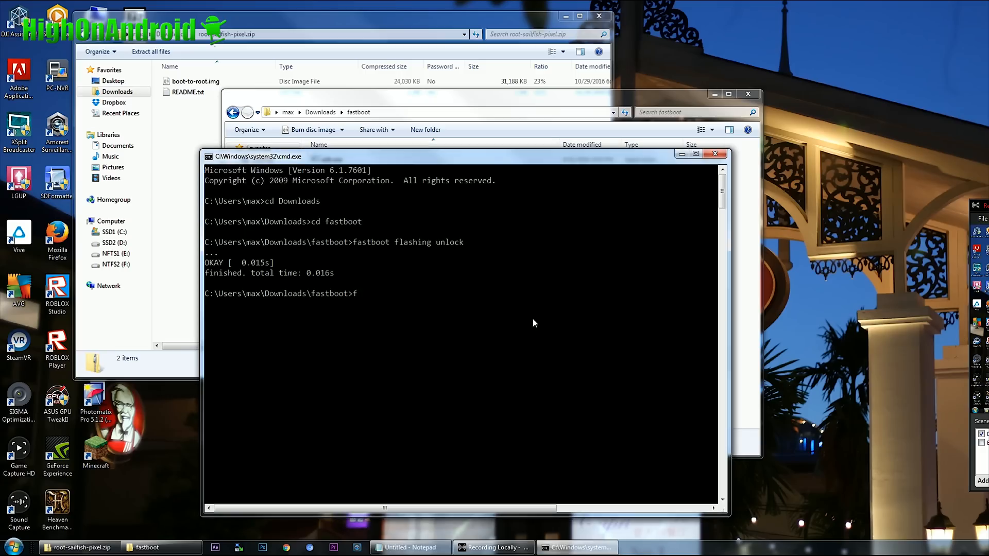
pyautogui.write('astboot')
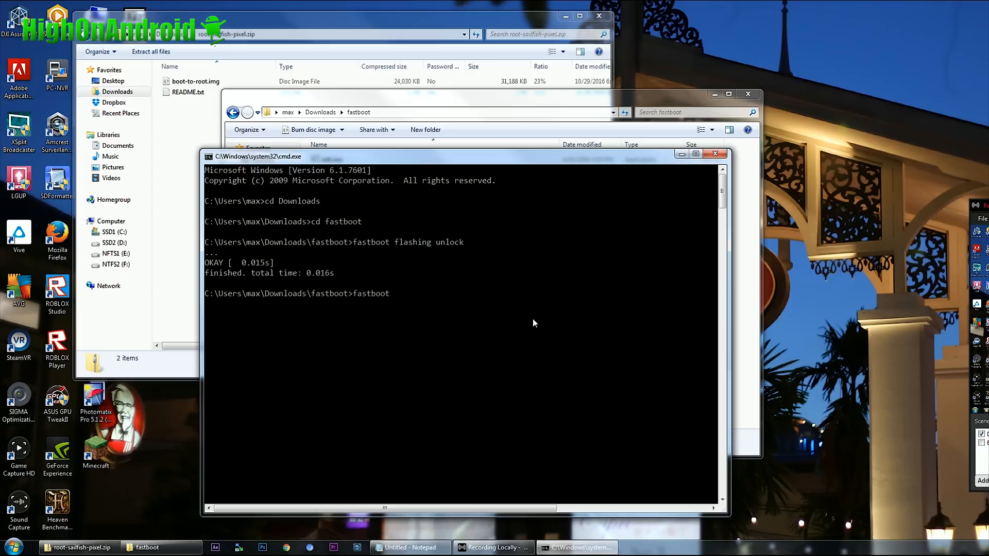
pyautogui.write('boot')
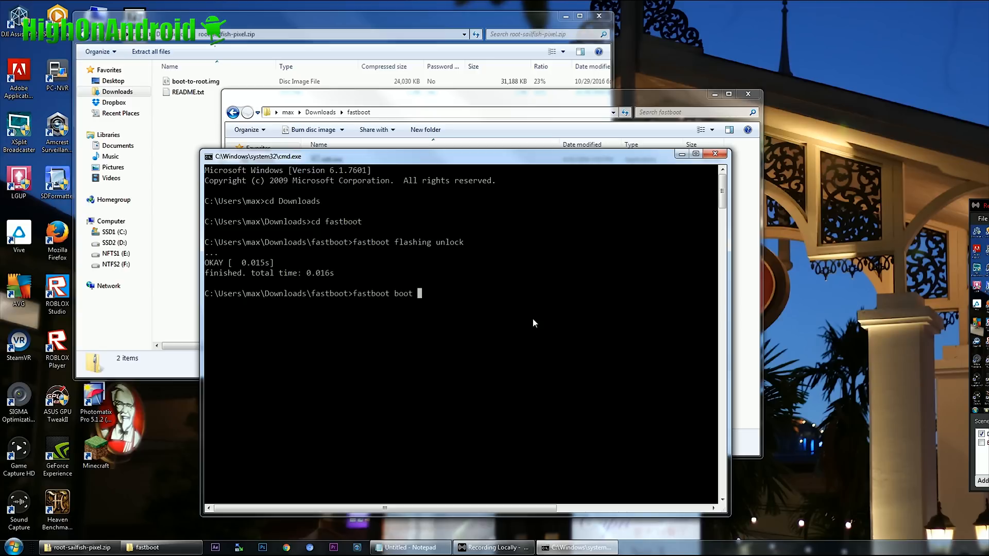
pyautogui.write('boot-to-root.img')
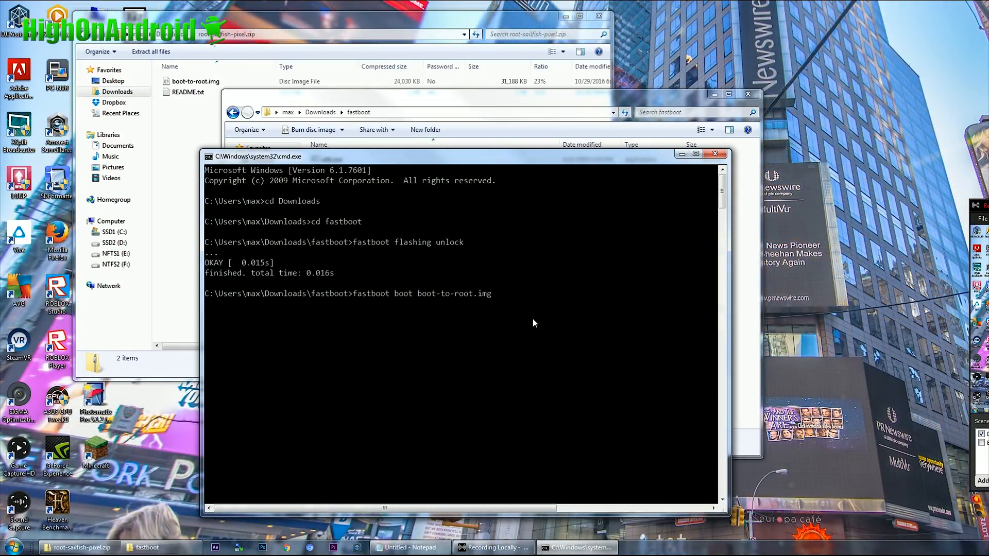
# Run the boot command until fastboot finishes OKAY, then enter 'fastboot boot boot-to-root.img' again.
pyautogui.press('Return')
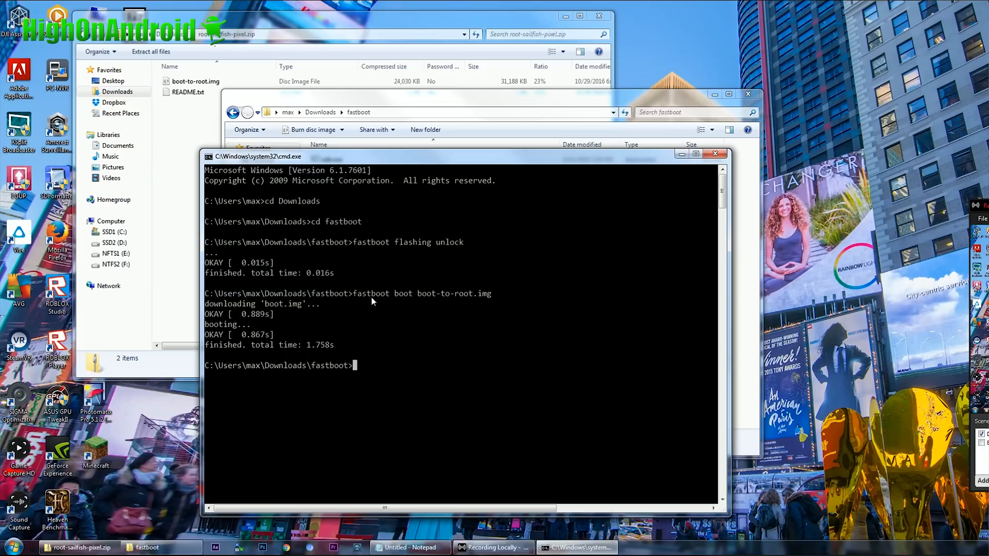
pyautogui.write('fastboot boot boot-to-root.img')
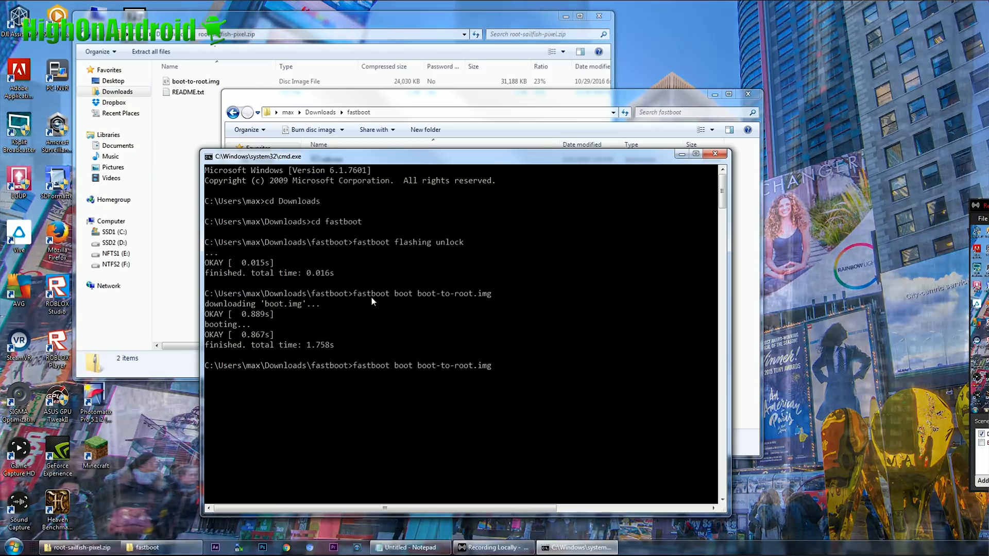